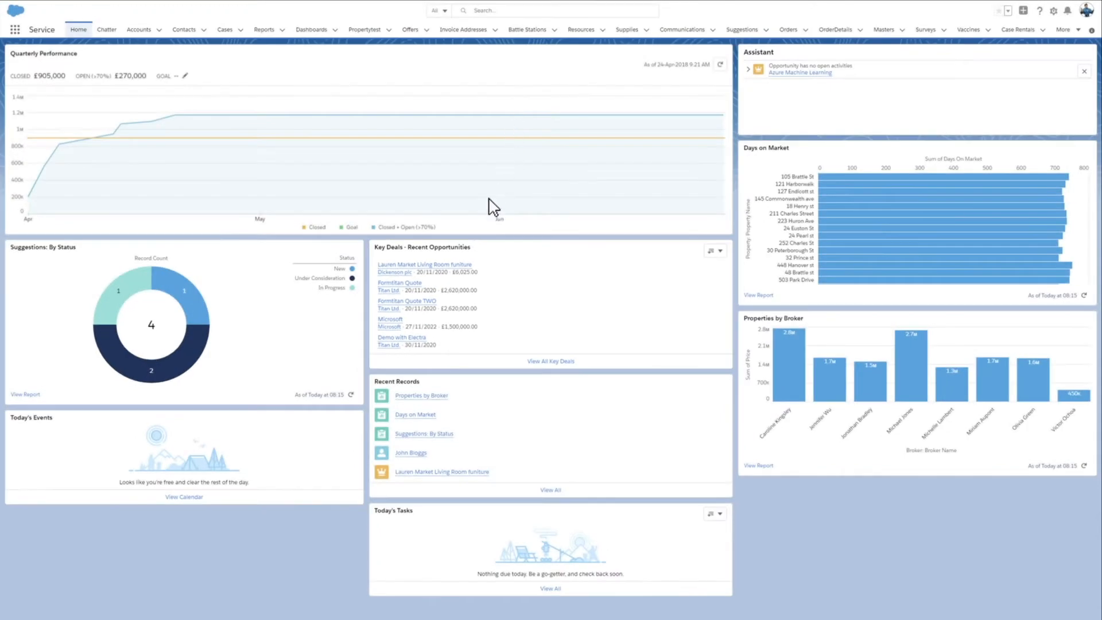
mouse_move(425, 264)
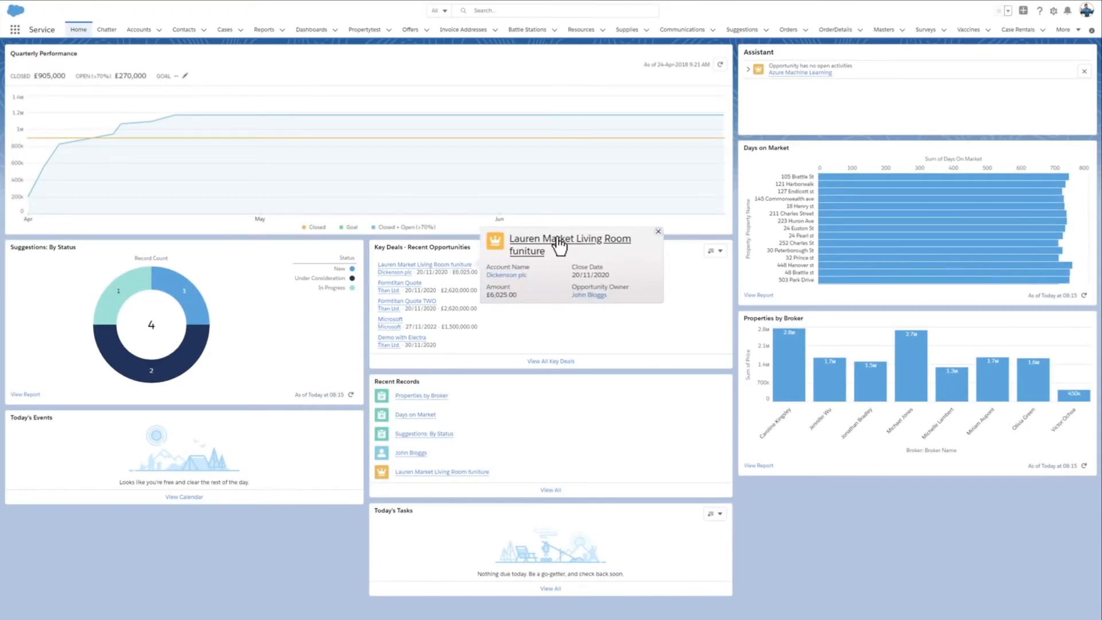
Step: Open the Lauren Market Living Room funiture opportunity and start FT Generate Document
left_click(570, 245)
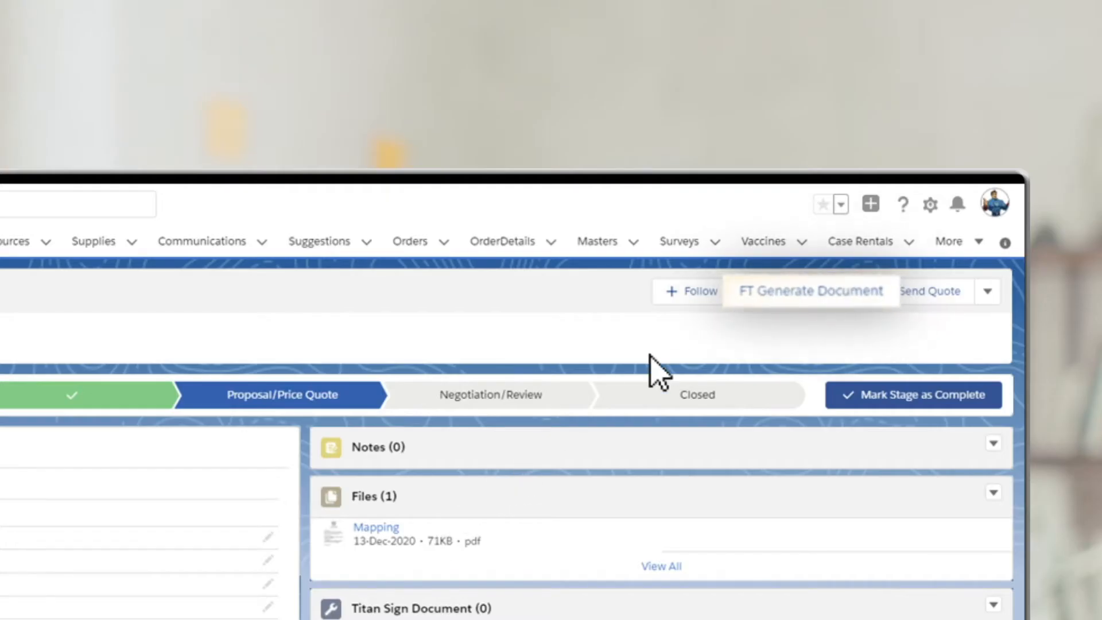
left_click(810, 291)
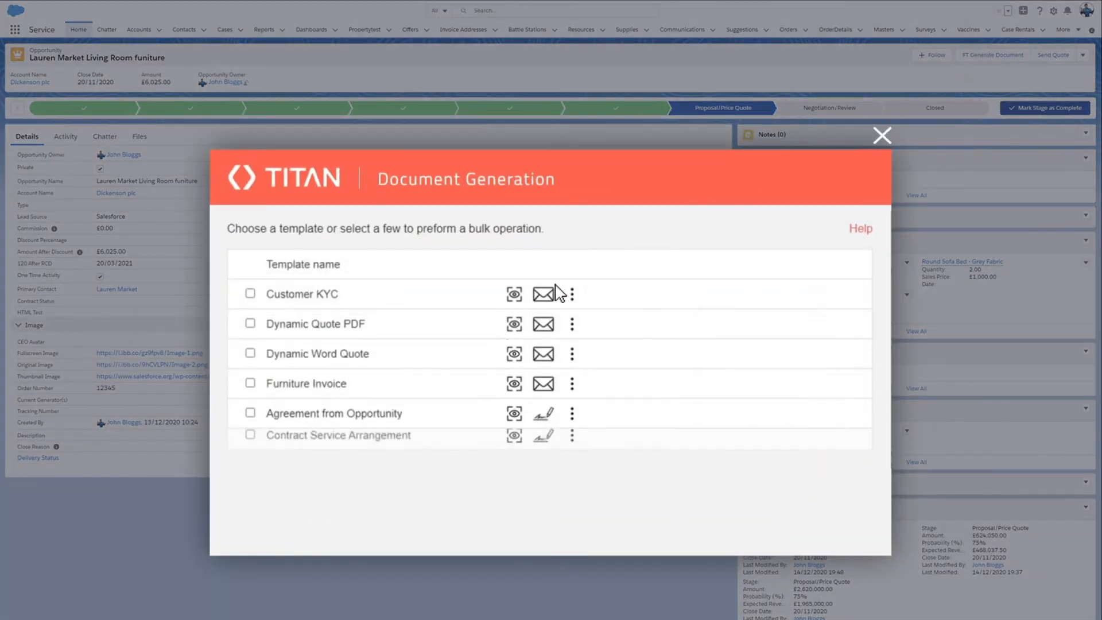
Step: Preview the Furniture Invoice template and scroll through the sofa, bed and coffee table items
left_click(514, 354)
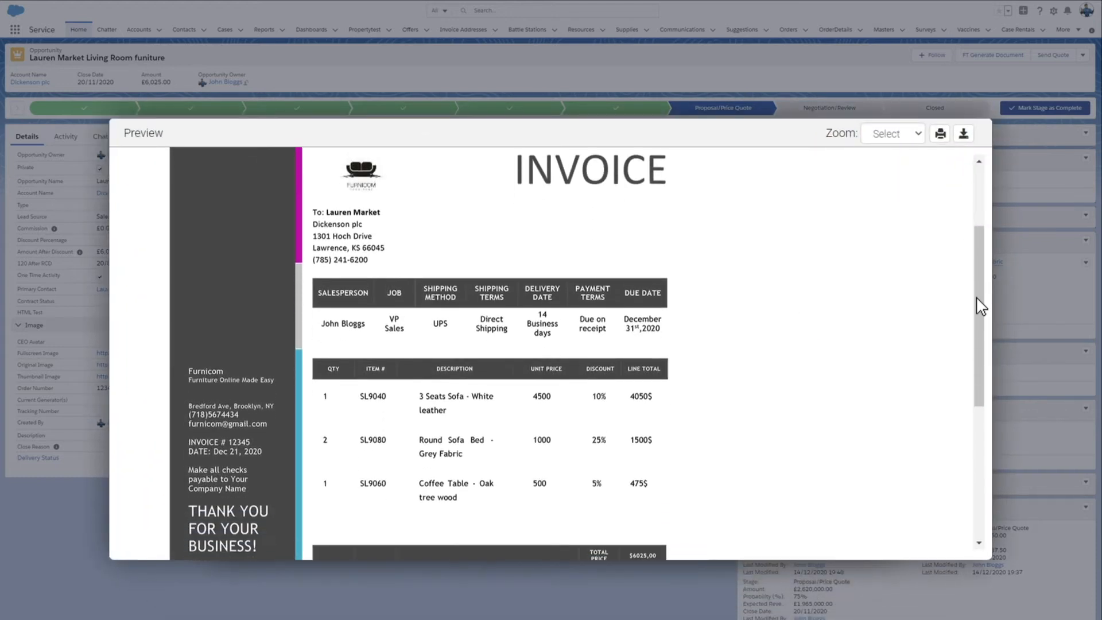
scroll("down", 3)
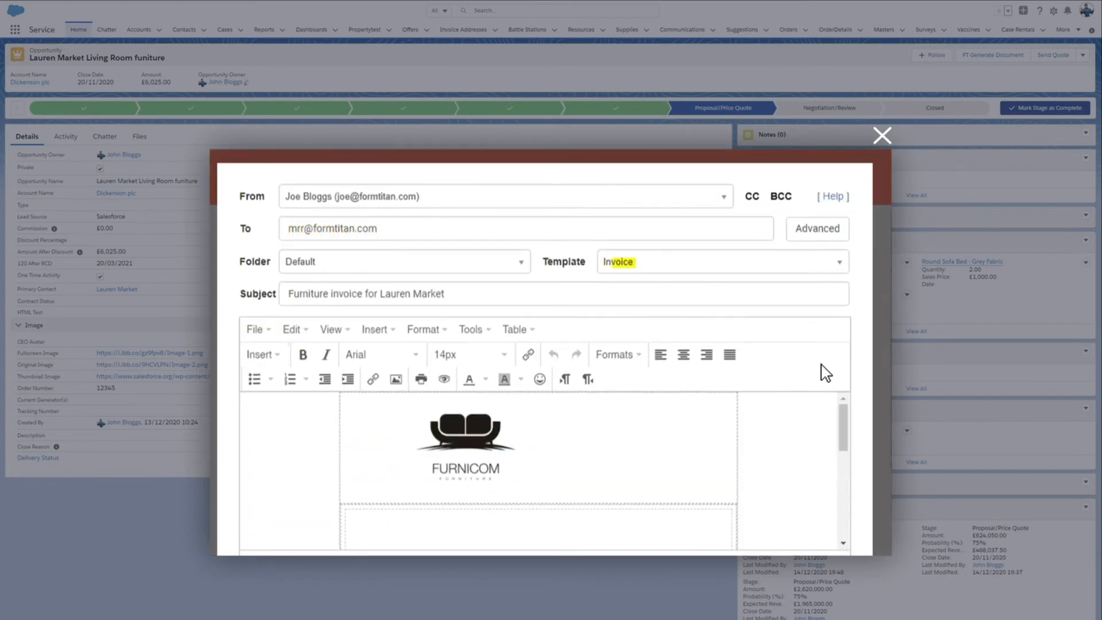
scroll("down", 3)
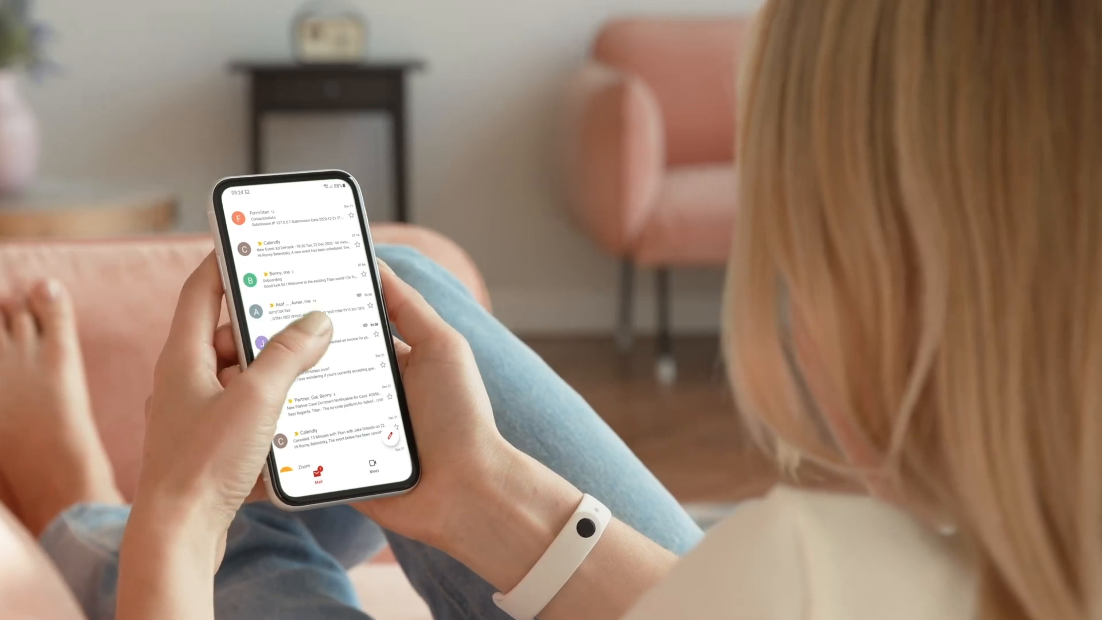
Step: Open the Funiture invoice for Lauren Market email in the phone's Gmail inbox
left_click(328, 348)
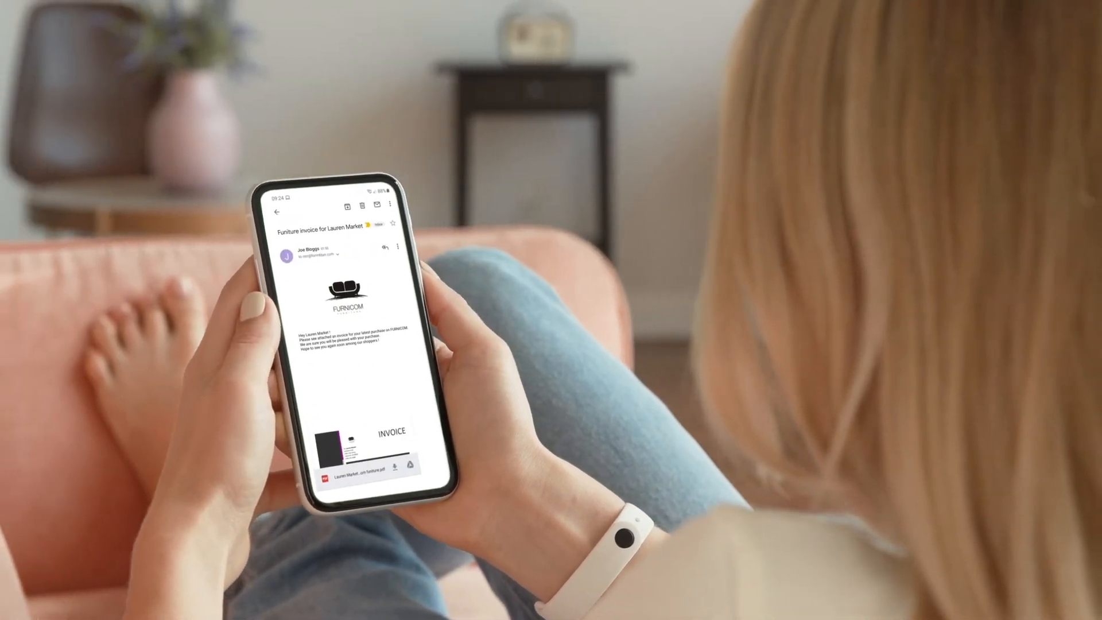